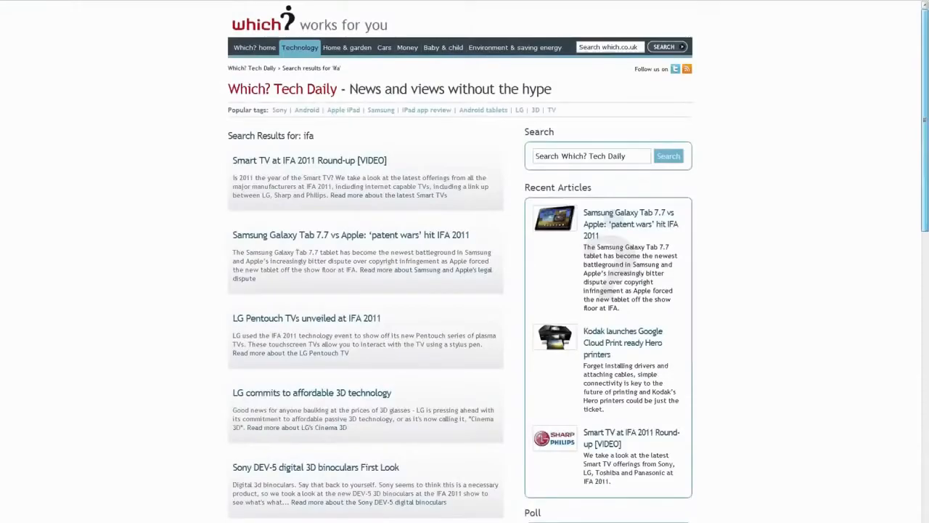
scroll("down", 3)
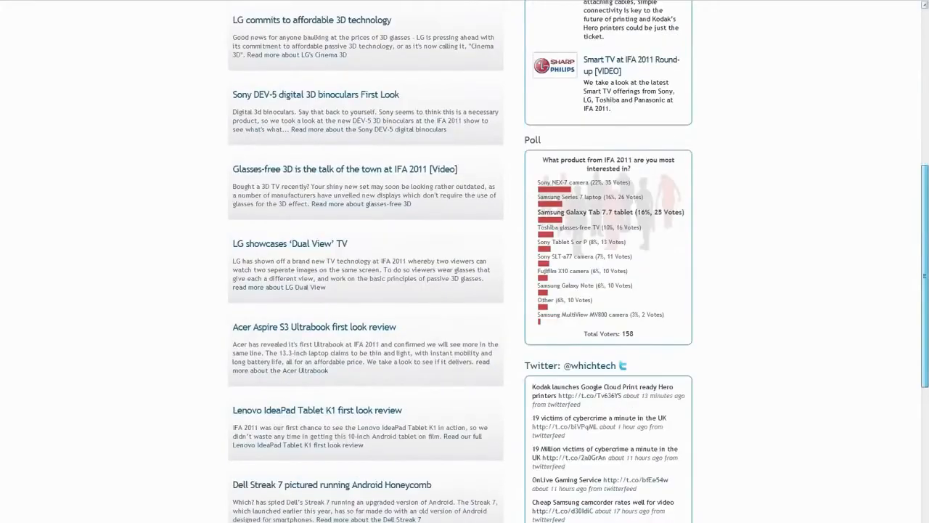
scroll("down", 3)
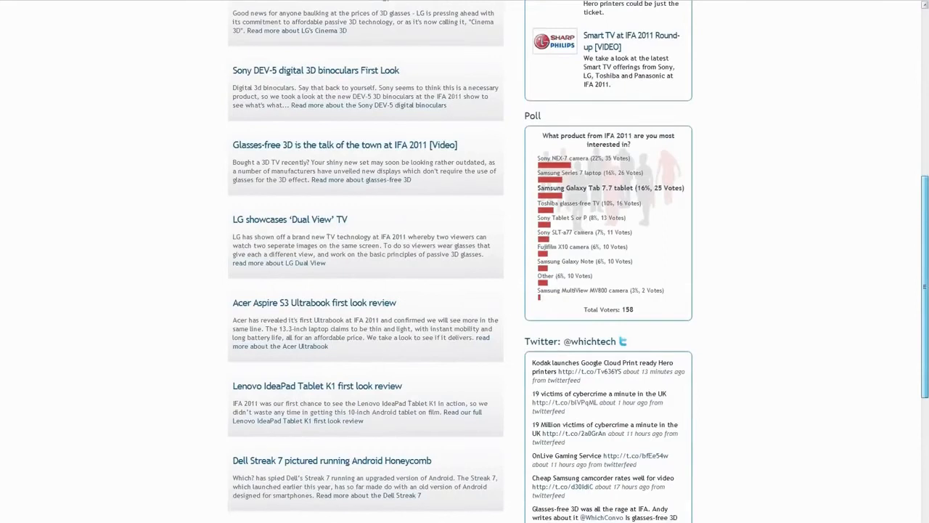